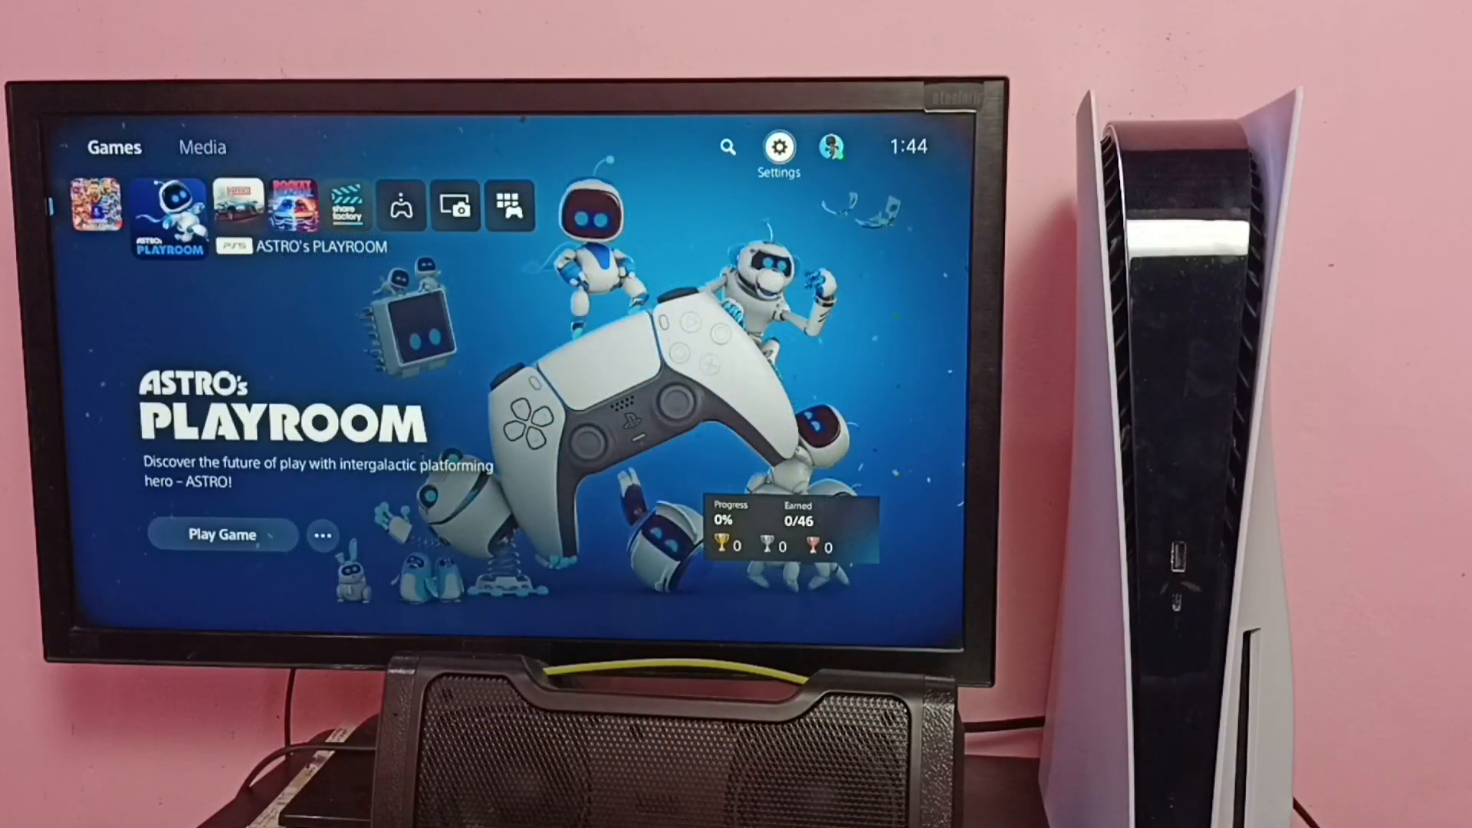
Open console Settings and scroll down to Saved Data and Game/App Settings.
{"action": "left_click", "coordinate": [777, 147]}
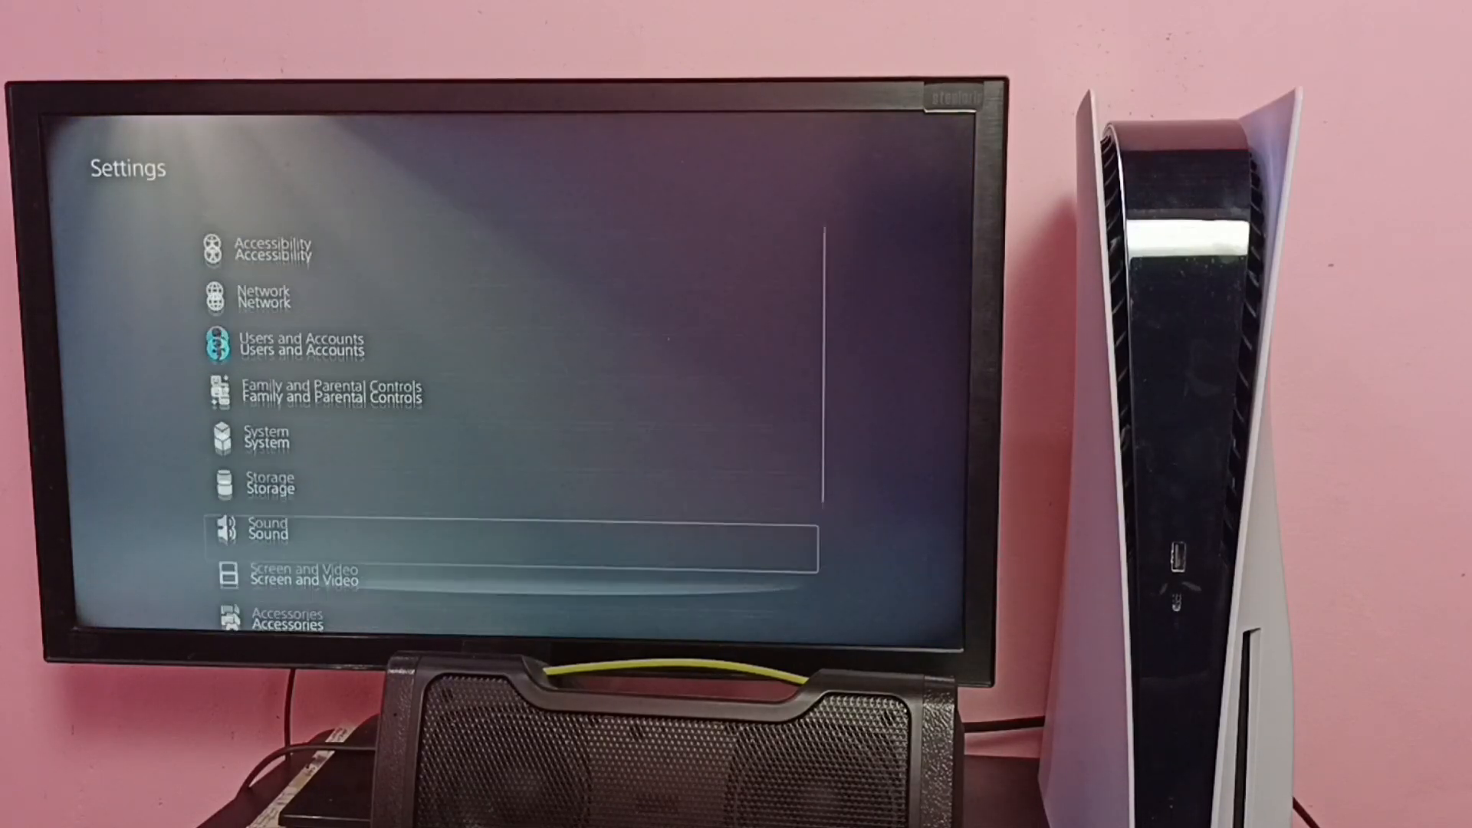
{"action": "scroll", "scroll_direction": "down", "scroll_amount": 3}
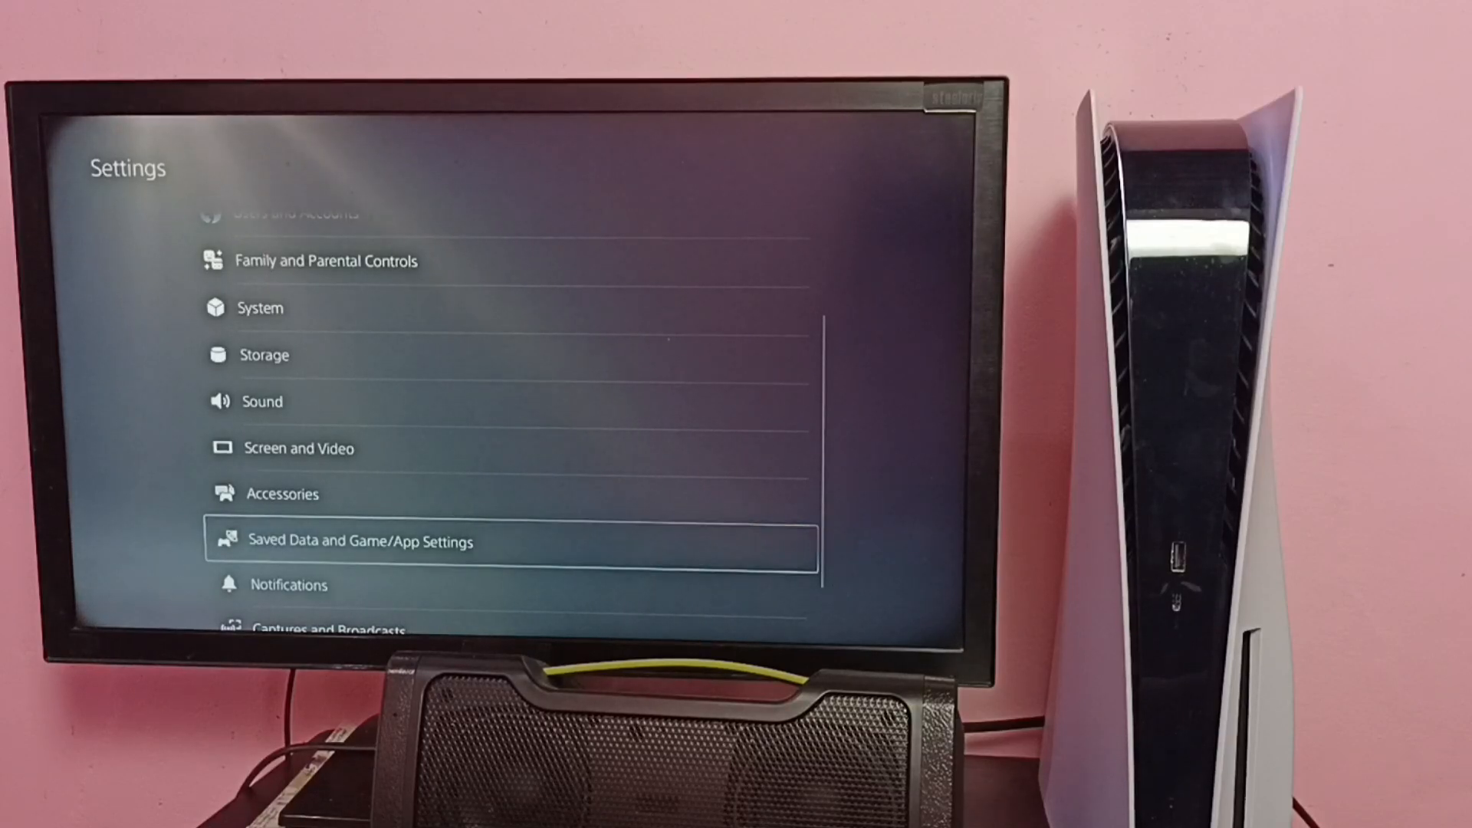
Show the Automatic Updates page under Saved Data and Game/App Settings.
{"action": "left_click", "coordinate": [360, 541]}
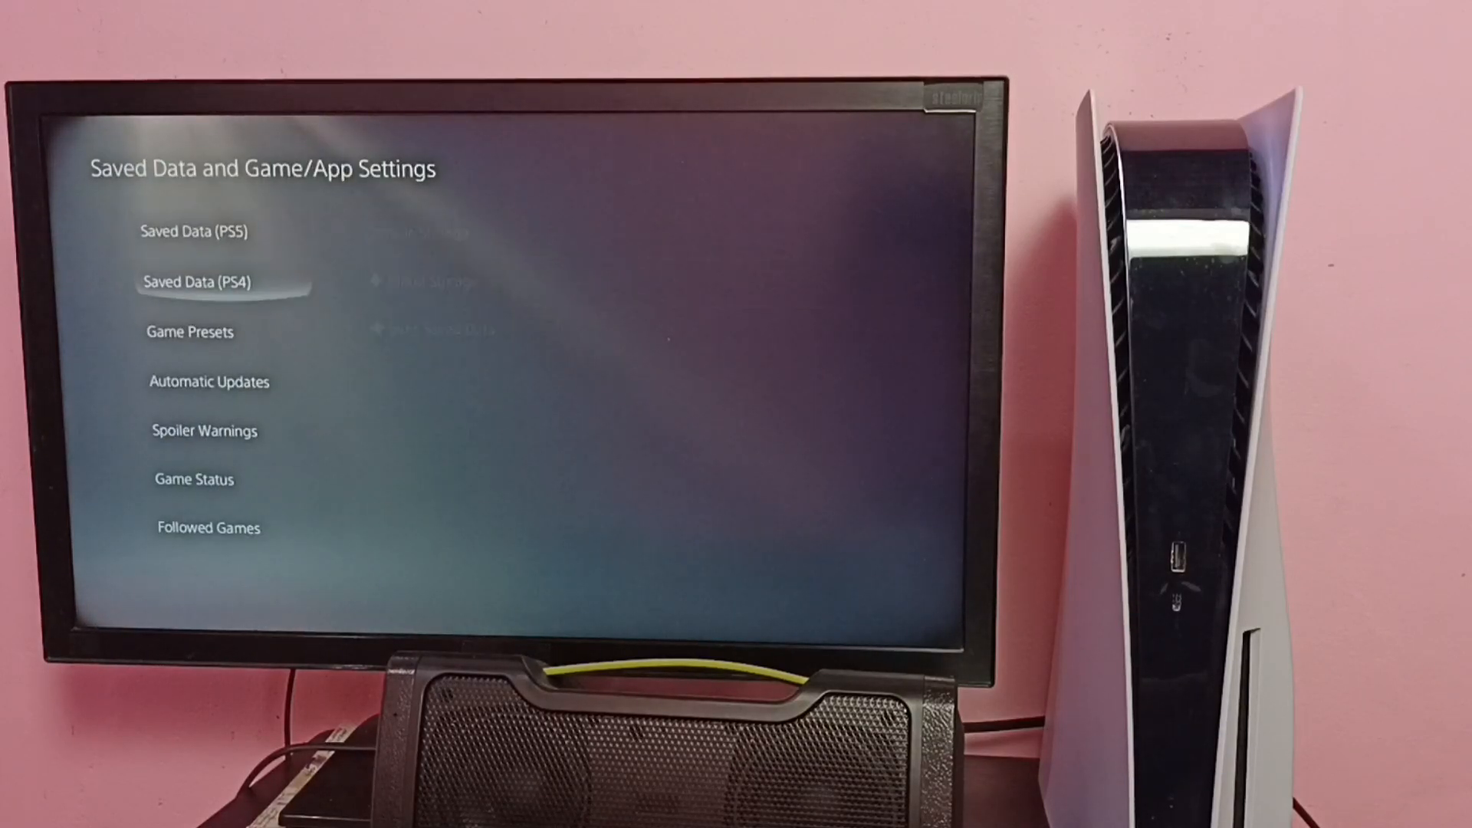
{"action": "left_click", "coordinate": [208, 381]}
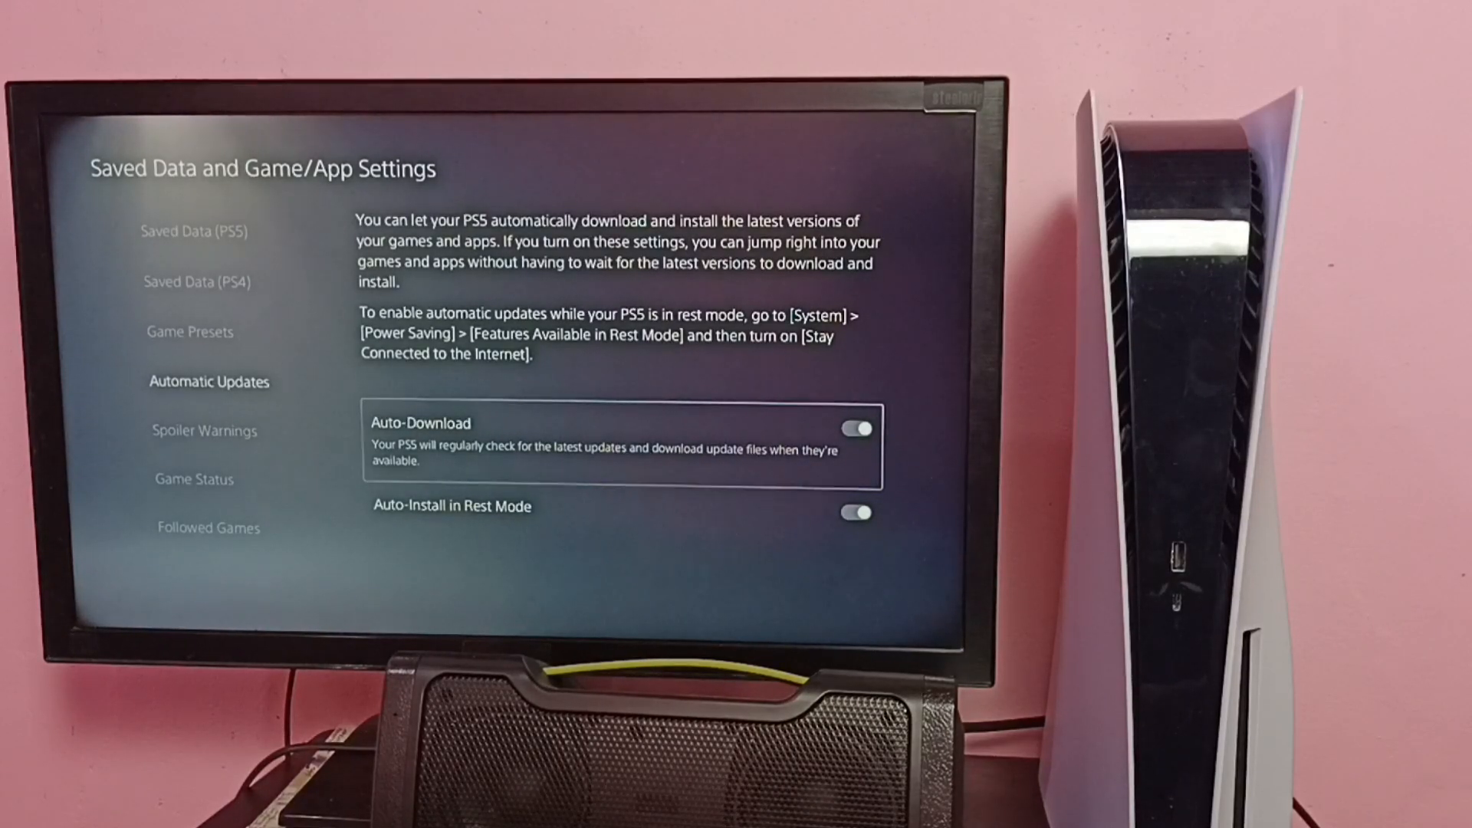
Switch the Auto-Download toggle off.
{"action": "left_click", "coordinate": [854, 428]}
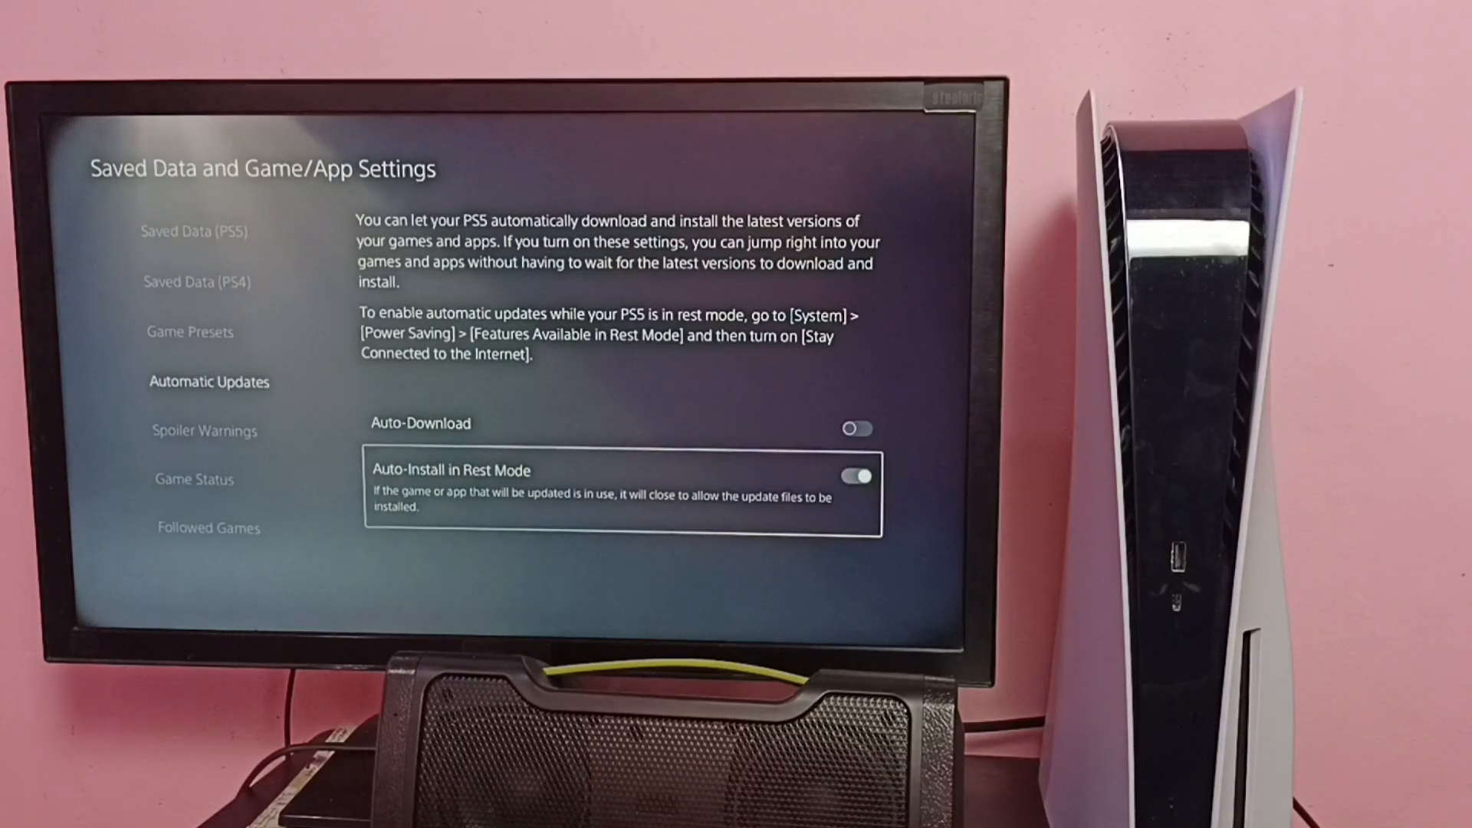
Turn off Auto-Install in Rest Mode and re-enable Auto-Download.
{"action": "left_click", "coordinate": [853, 475]}
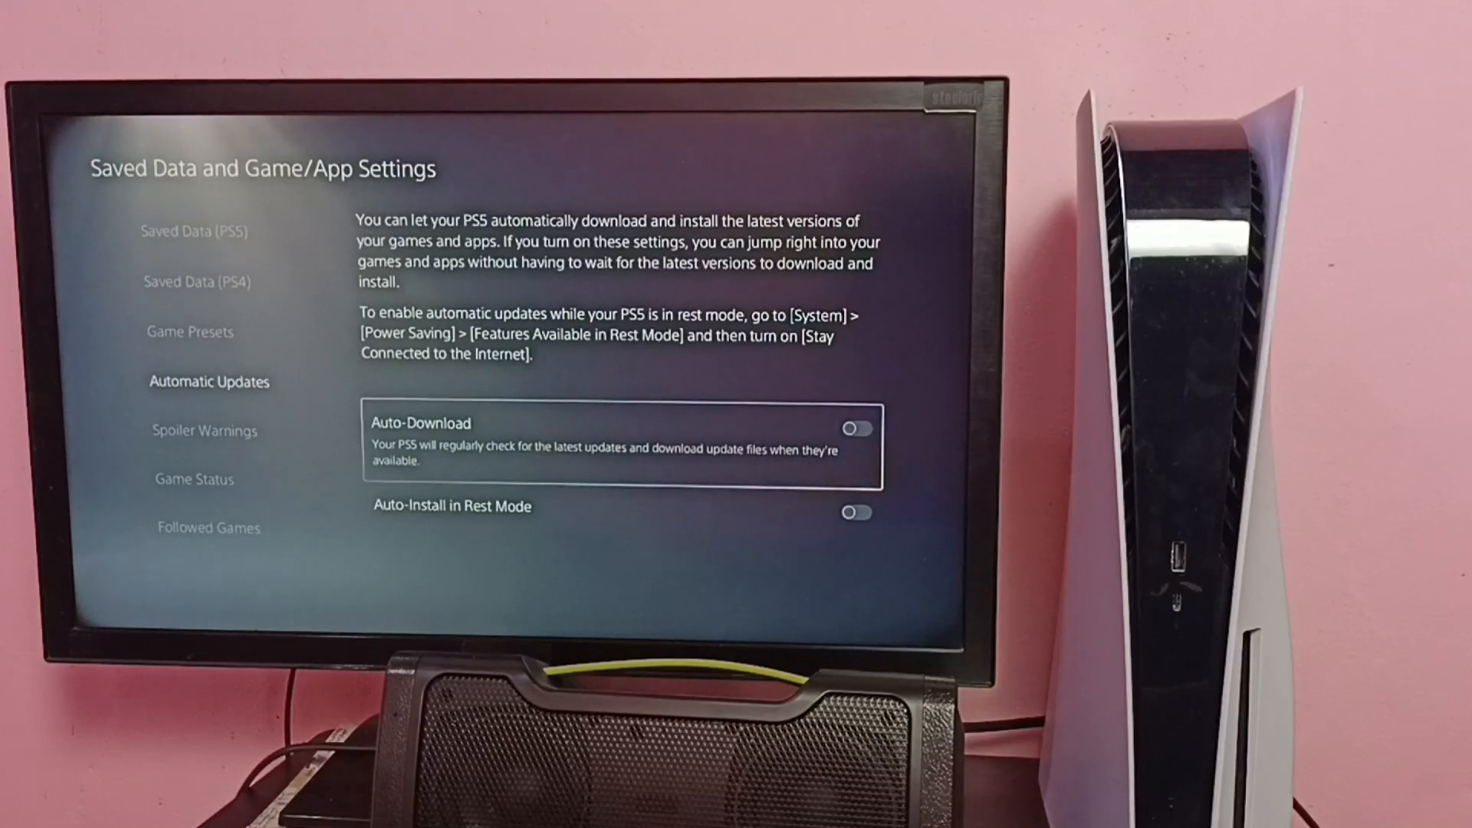
{"action": "left_click", "coordinate": [853, 428]}
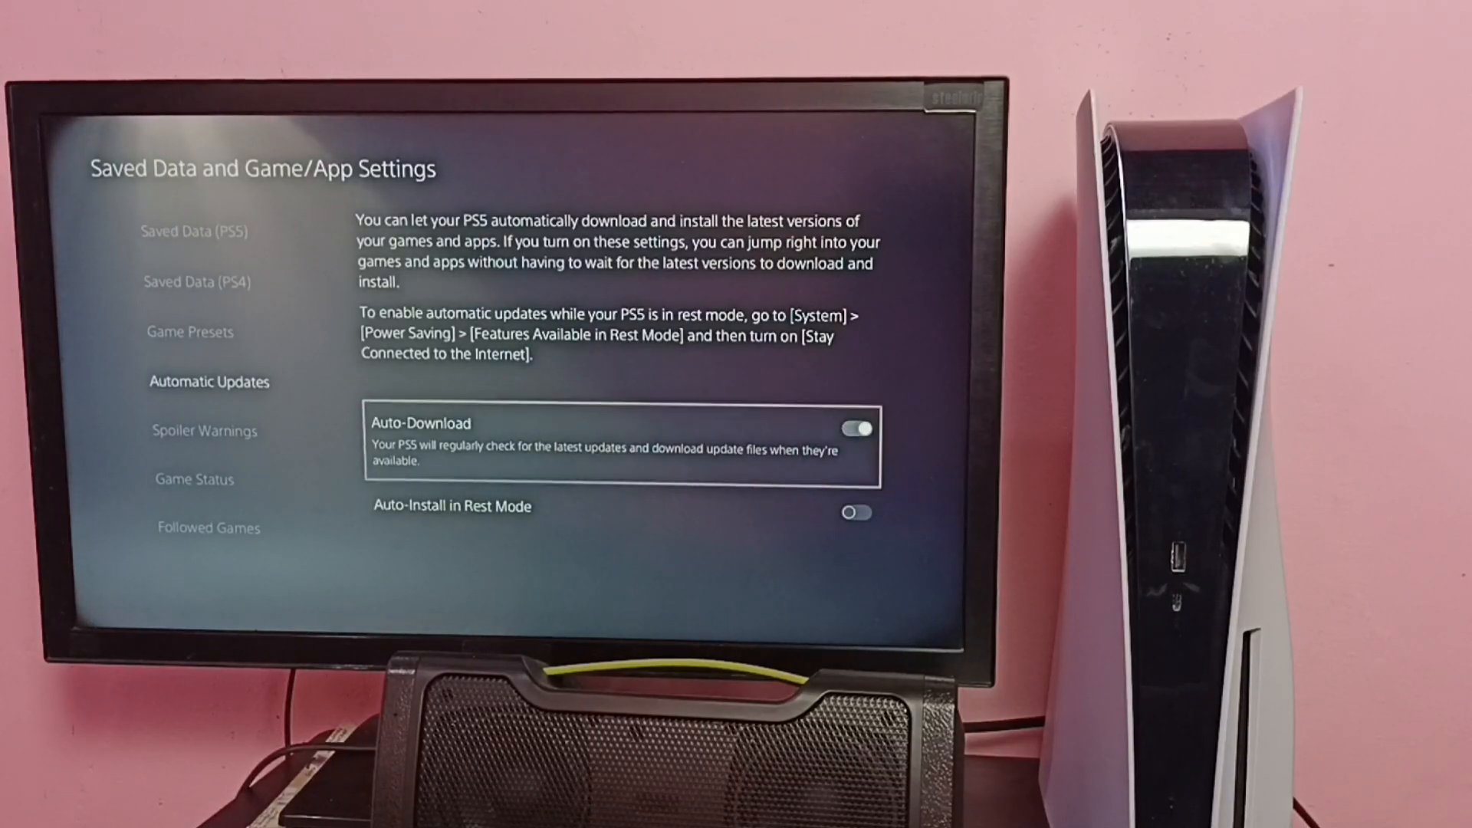